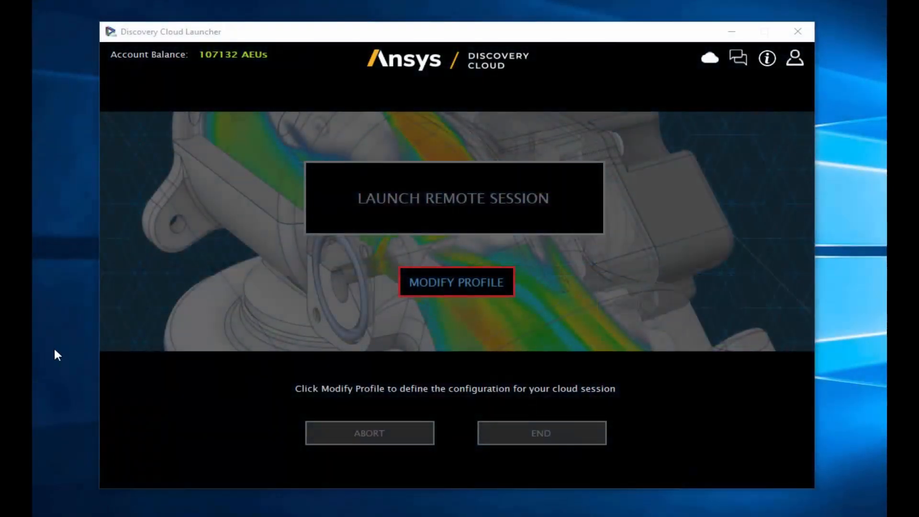
mouse_move(598, 400)
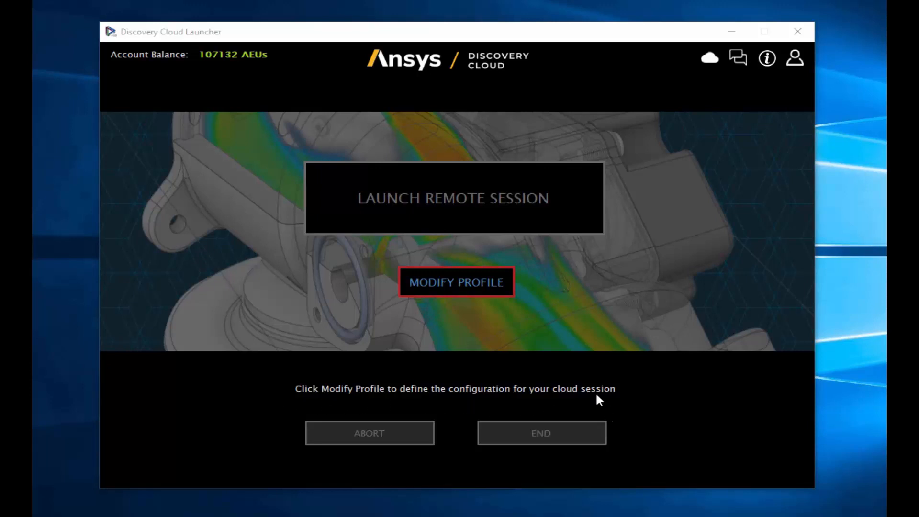
Name the cloud session profile MyProfile, keeping Discovery as the product
left_click(456, 282)
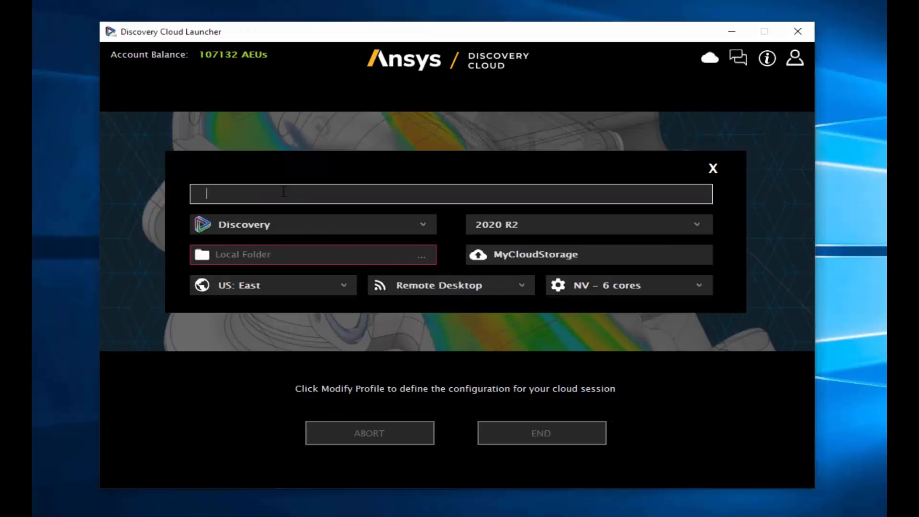
type("MyProfile")
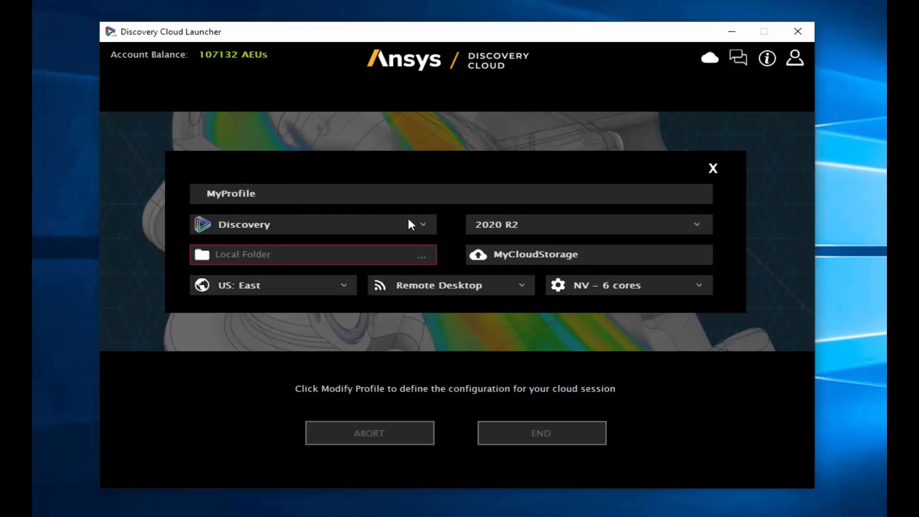
left_click(310, 224)
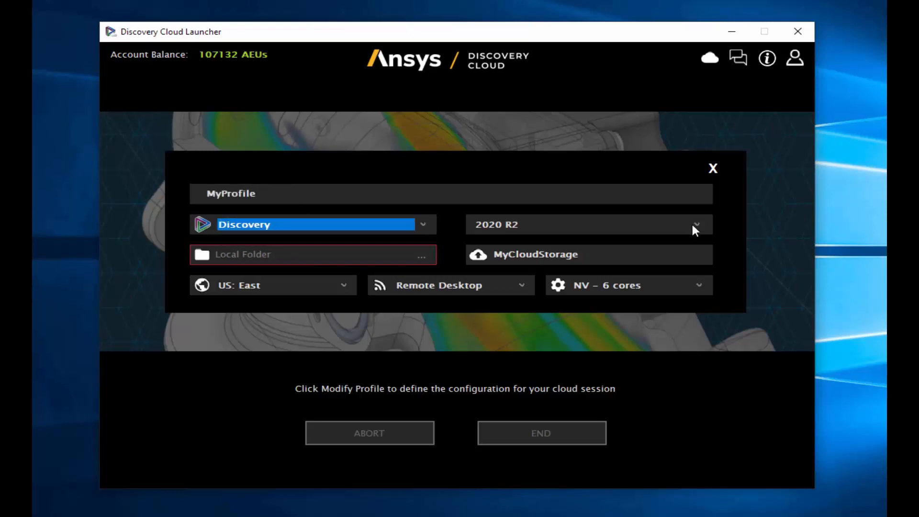
Set the session's local folder to Cloud_Files
left_click(420, 254)
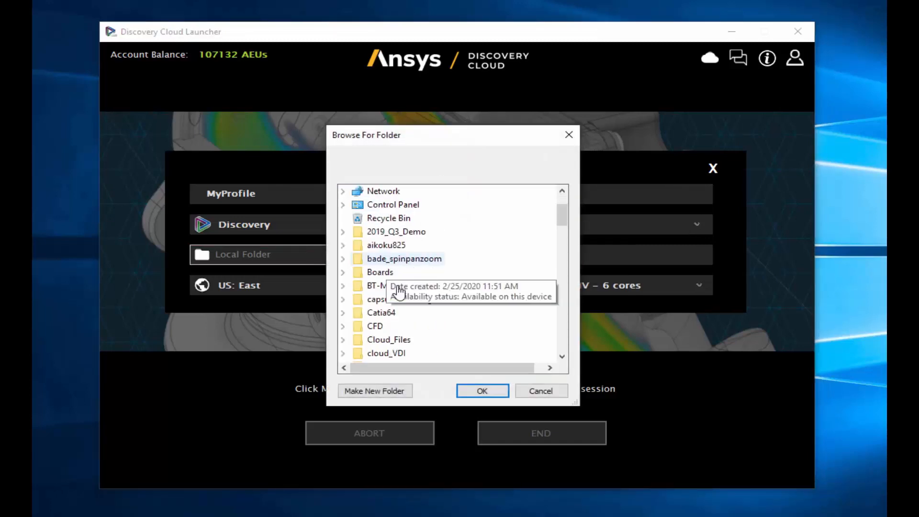
left_click(388, 339)
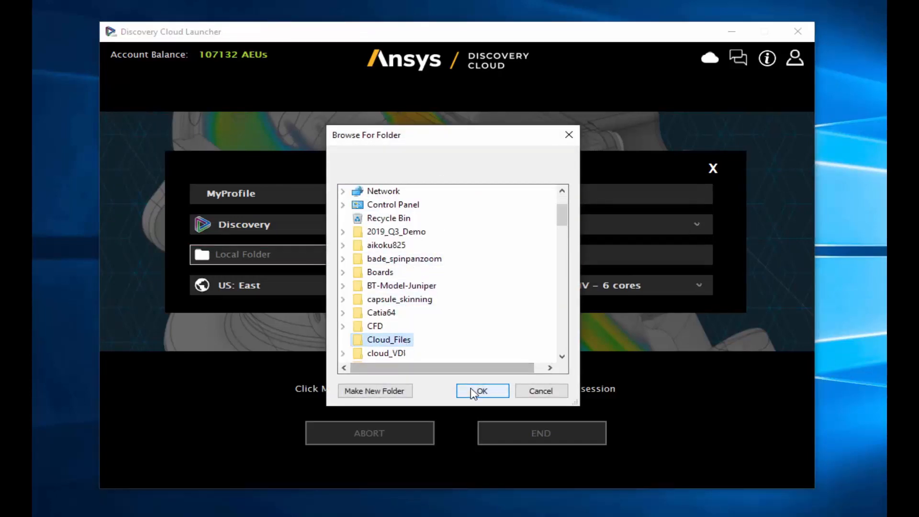
left_click(482, 391)
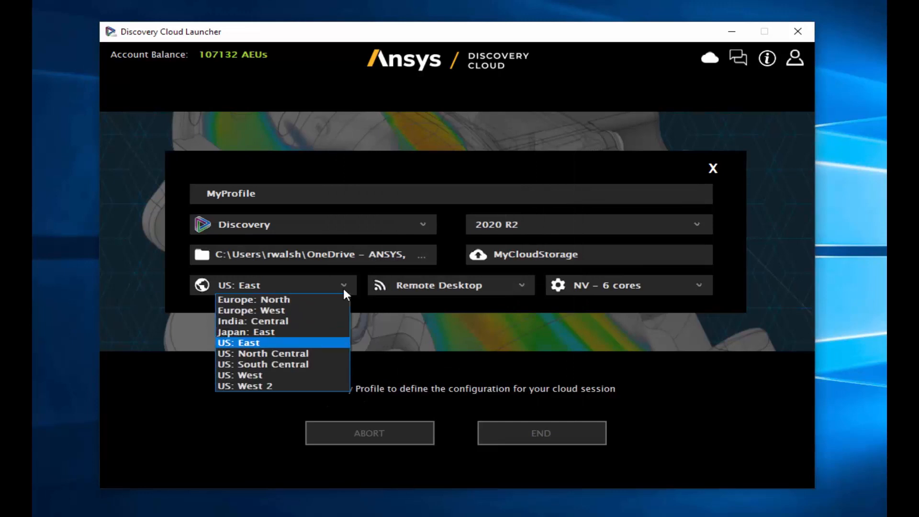
Keep US: East, Remote Desktop and NV - 6 cores, then save the profile
left_click(240, 342)
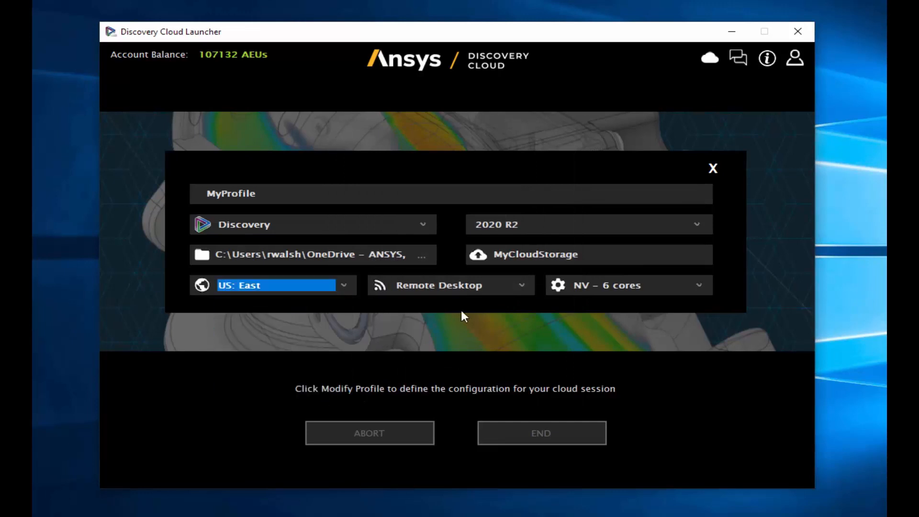
left_click(448, 284)
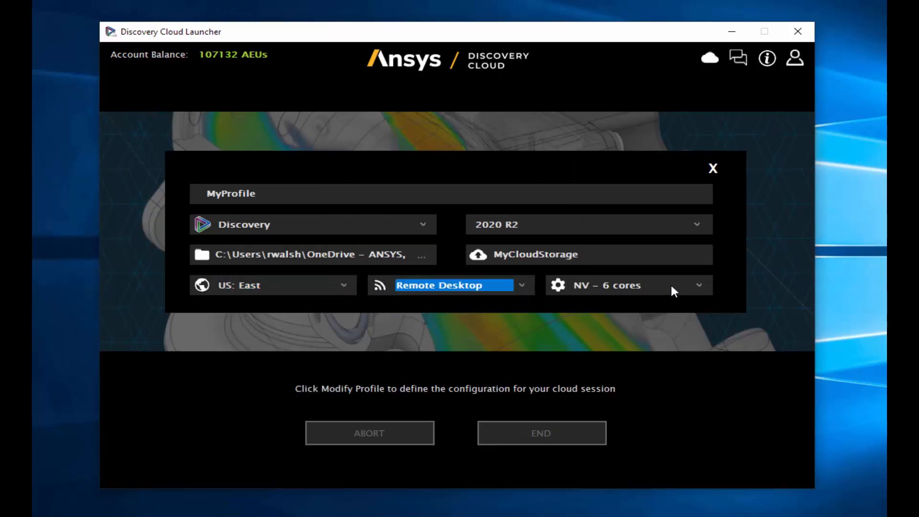
left_click(626, 285)
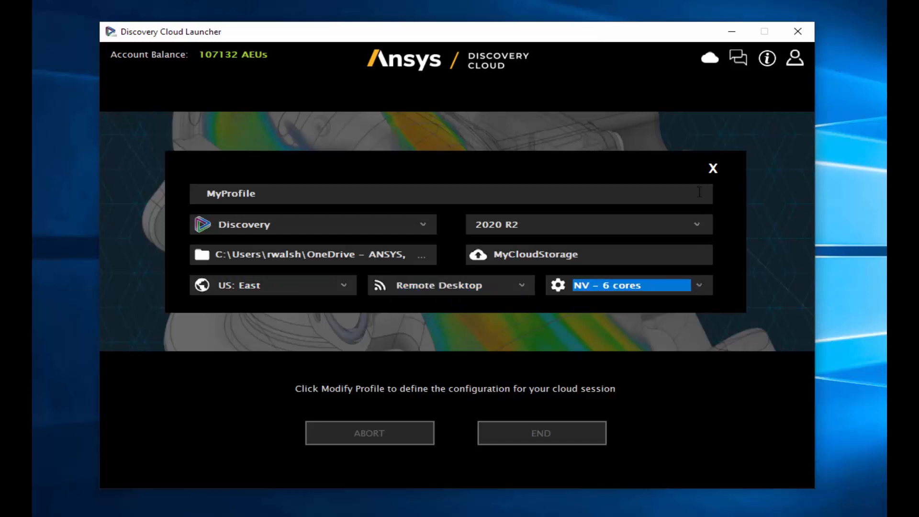
left_click(712, 168)
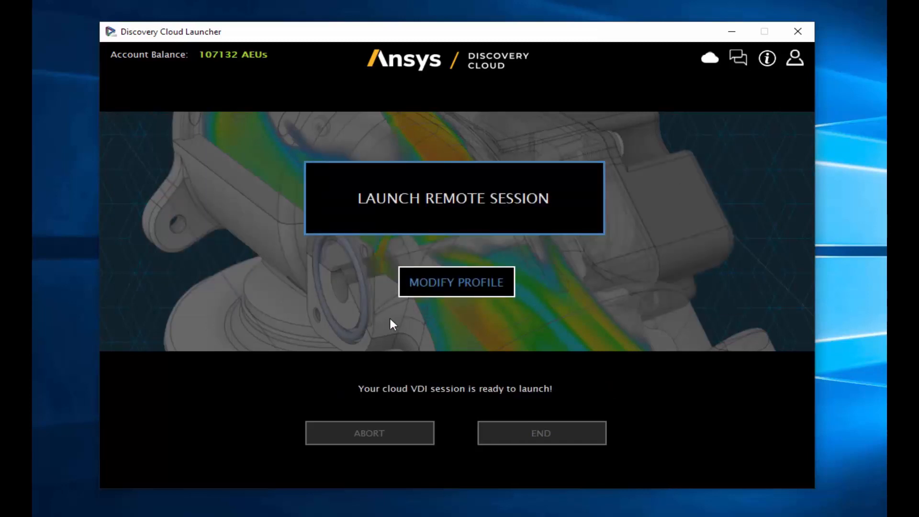
Launch the remote cloud session so Discovery 2020 R2 starts up
left_click(454, 197)
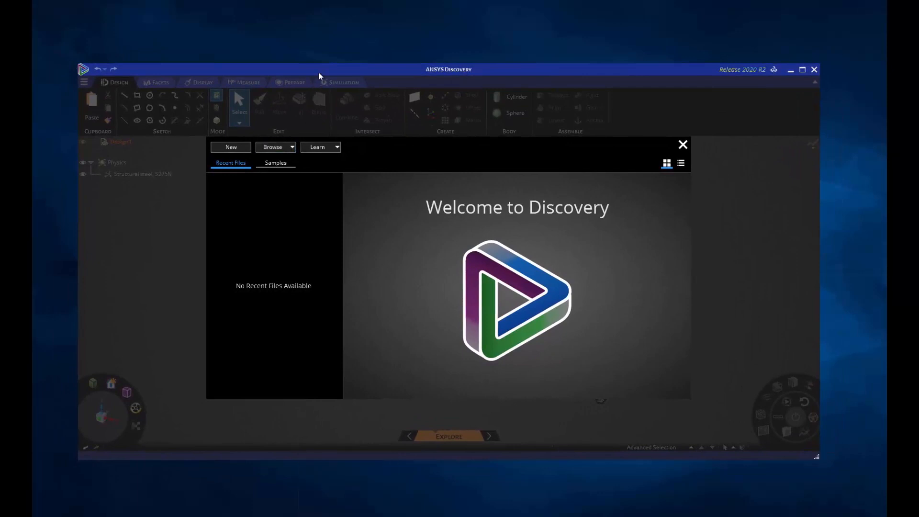
Browse This PC > Temporary Storage (D:) > Ansys Cloud Drive and load Crimp_Topo
left_click(802, 69)
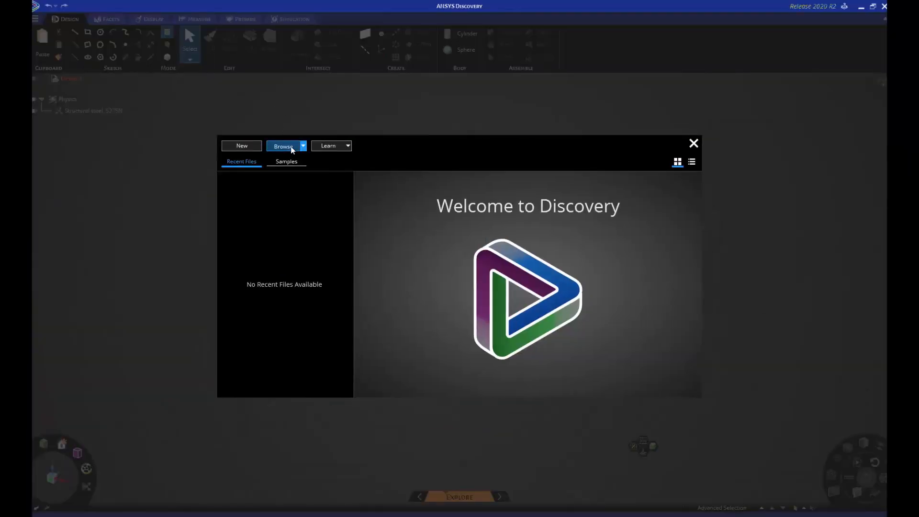
left_click(283, 145)
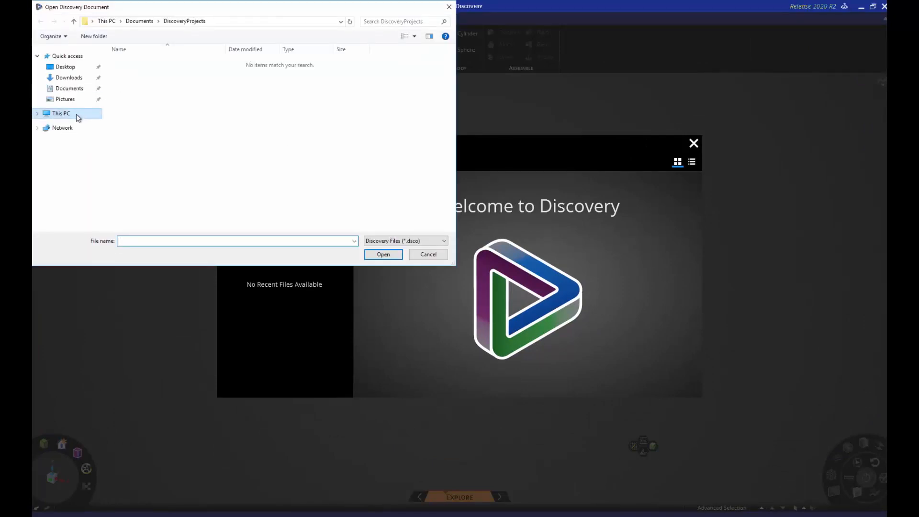
left_click(61, 113)
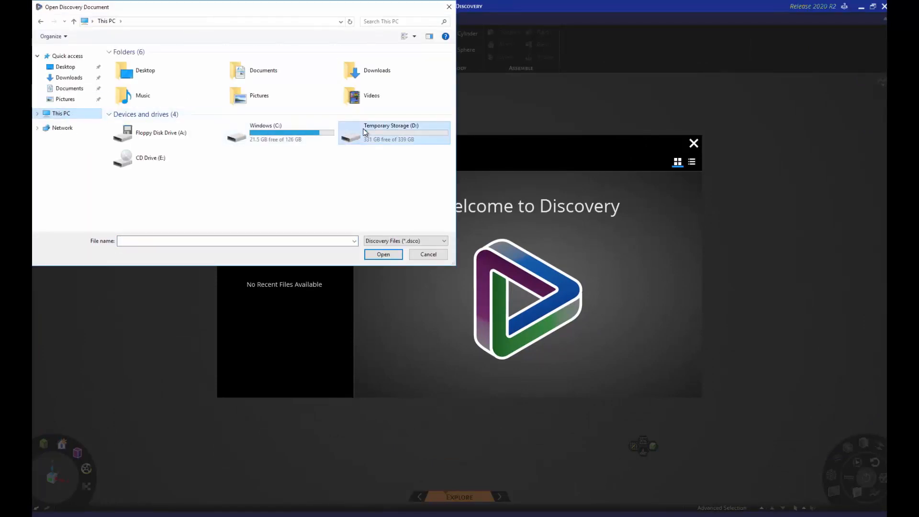
double_click(391, 132)
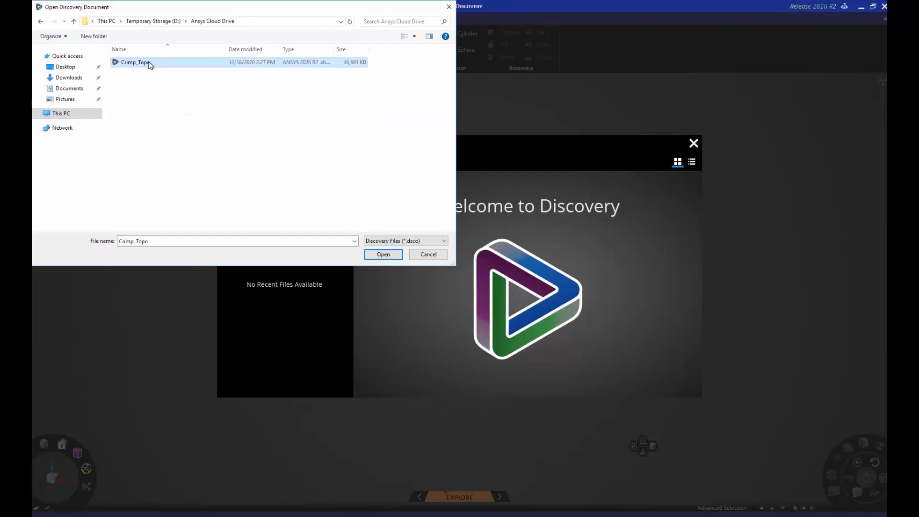
left_click(383, 254)
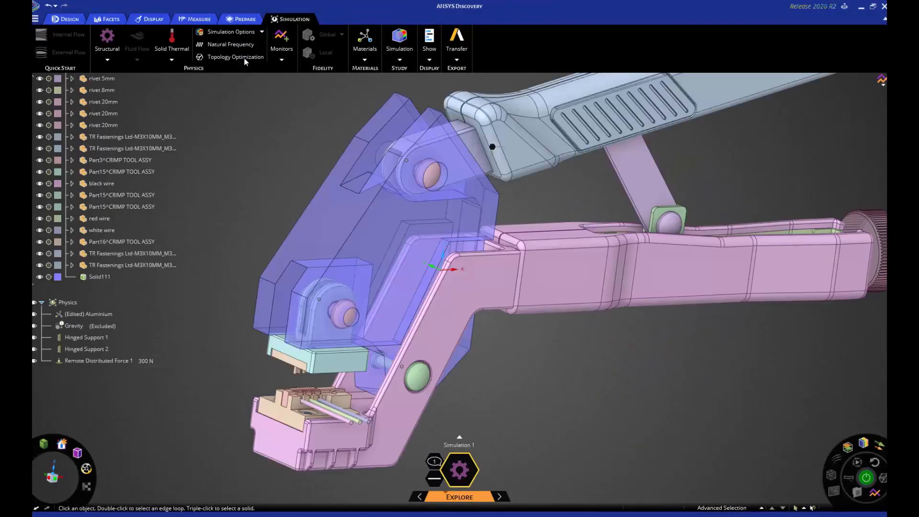
Enter a 40 percent volume reduction in the Optimization condition and expand its extra options
left_click(236, 57)
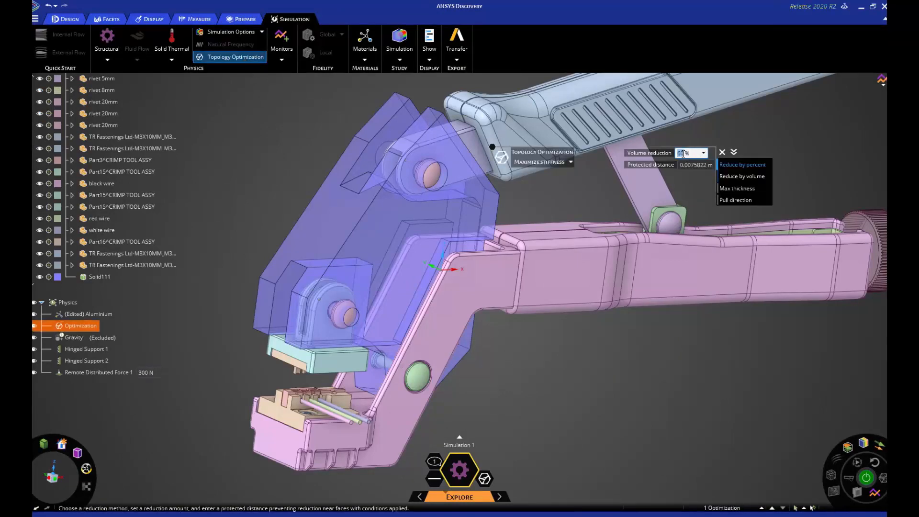
left_click(733, 153)
type("40")
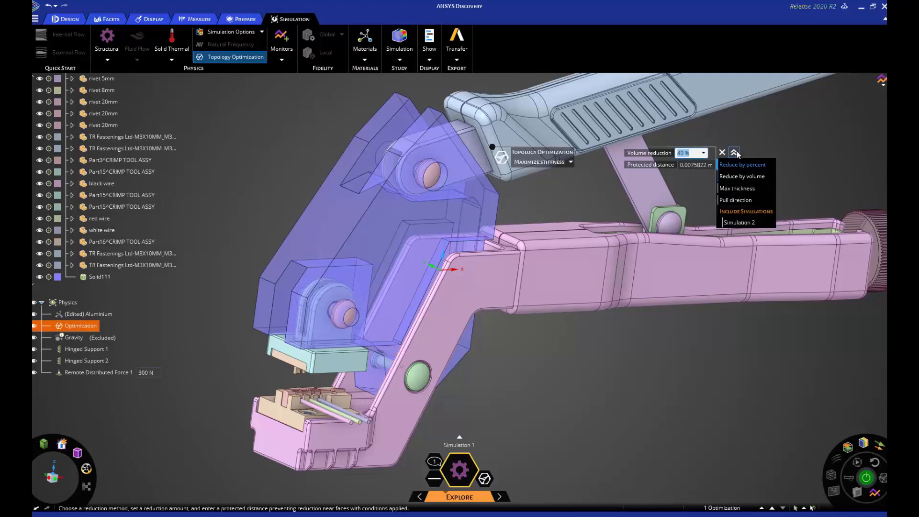
left_click(739, 222)
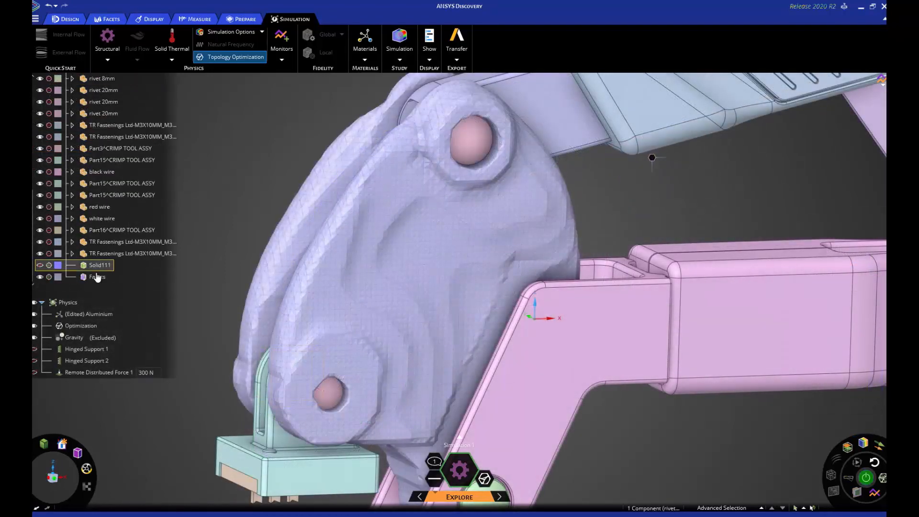
Apply Smooth Facets to the Facets body of the optimized crimp jaw
right_click(97, 277)
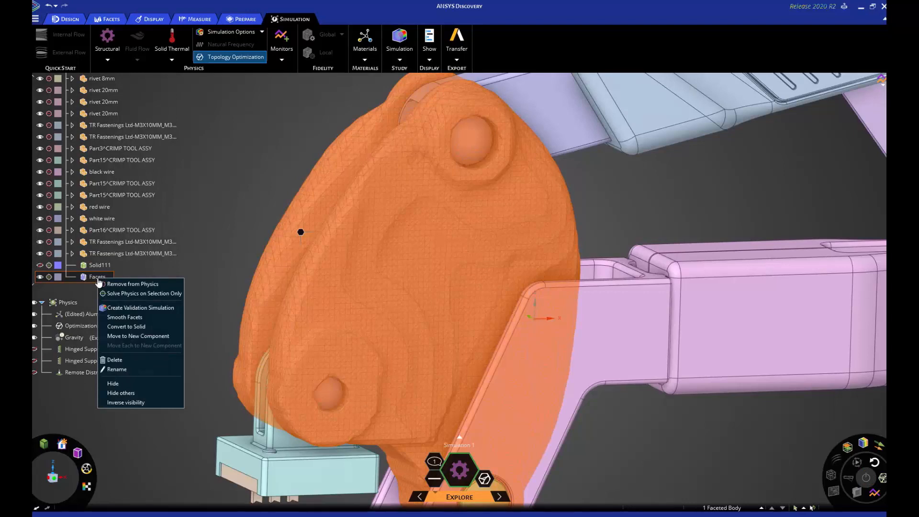
mouse_move(125, 316)
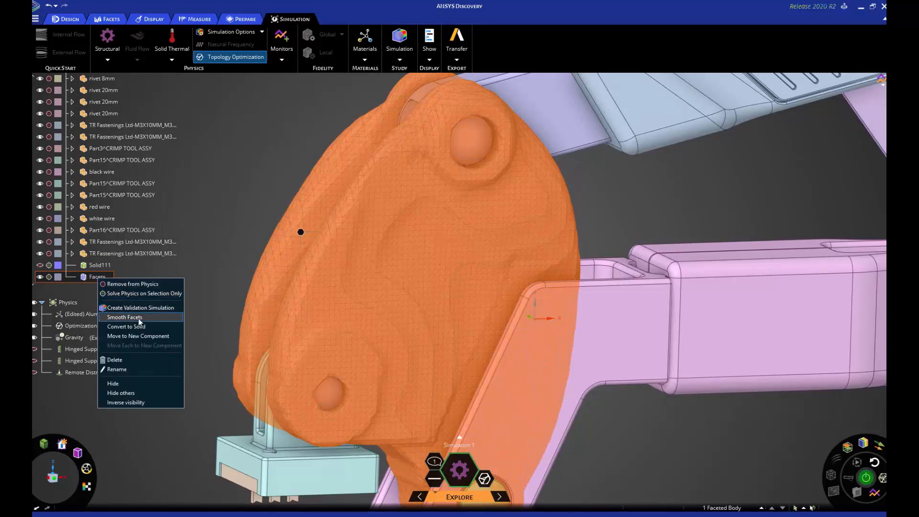
left_click(125, 317)
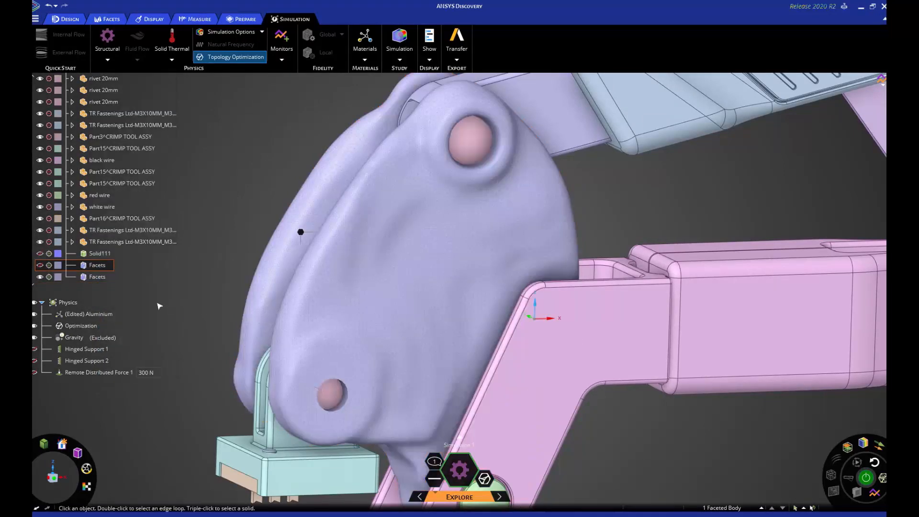
left_click(311, 286)
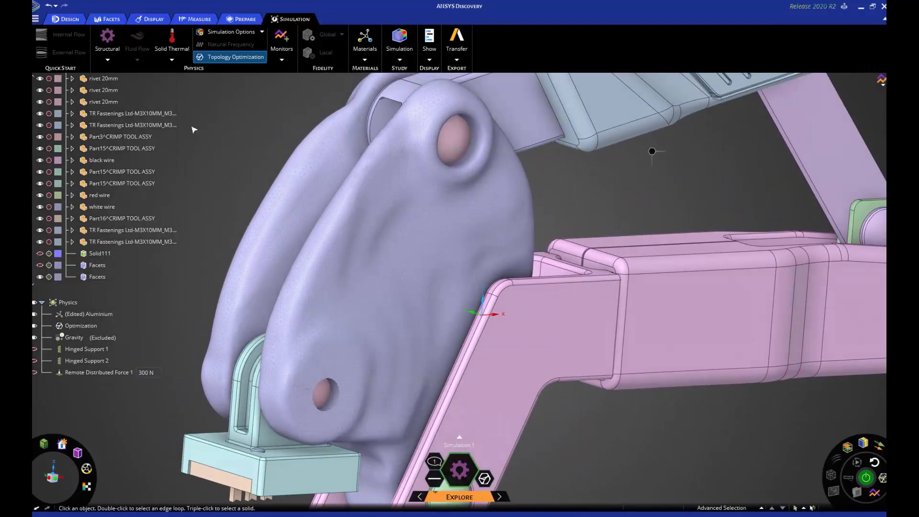
Save the design as Smoothed Result on the cloud drive via Save As
left_click(35, 18)
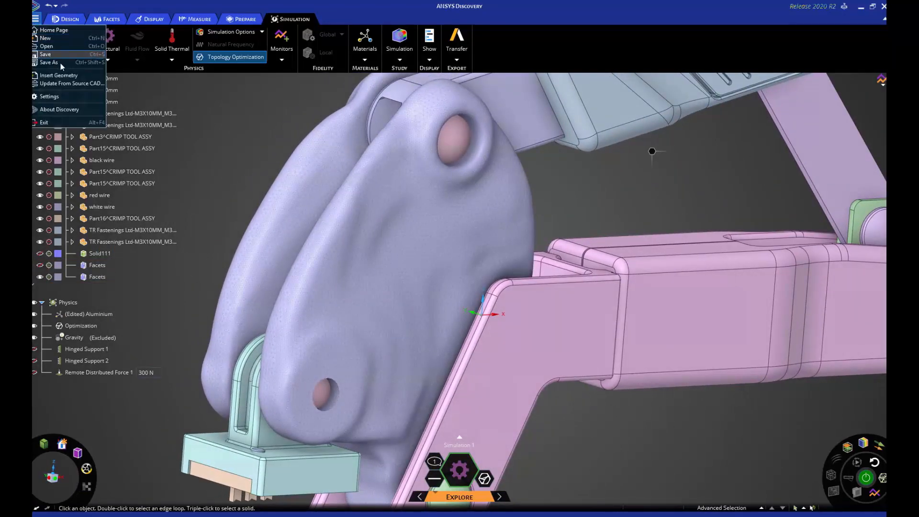
left_click(50, 62)
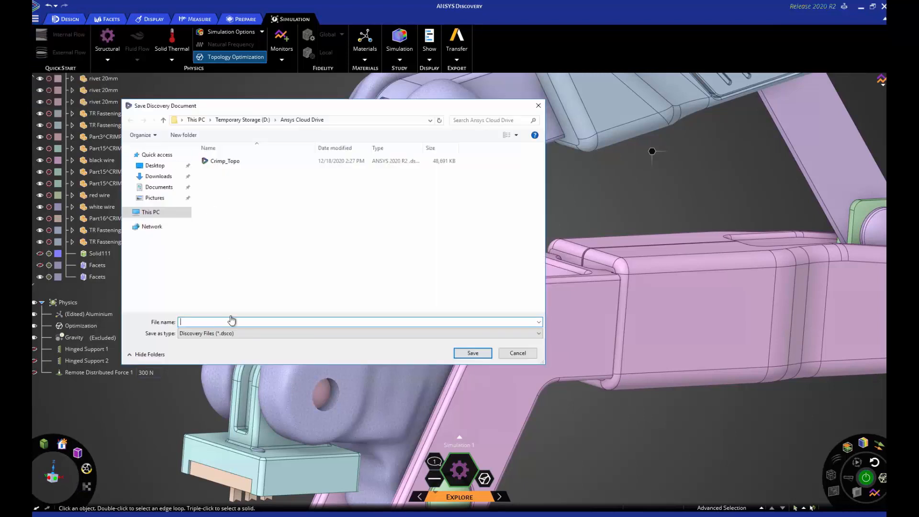
type("Smoothed Result")
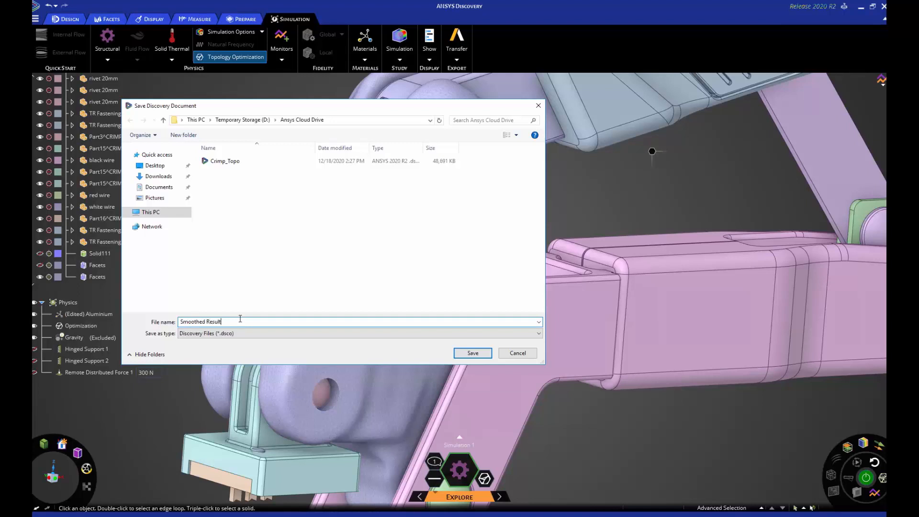
left_click(472, 352)
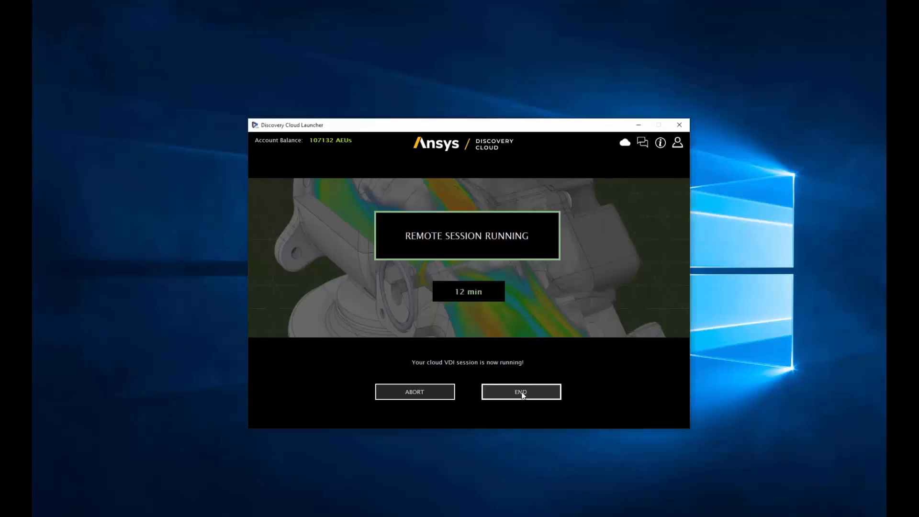
End the running remote session and confirm with END SESSION
left_click(519, 391)
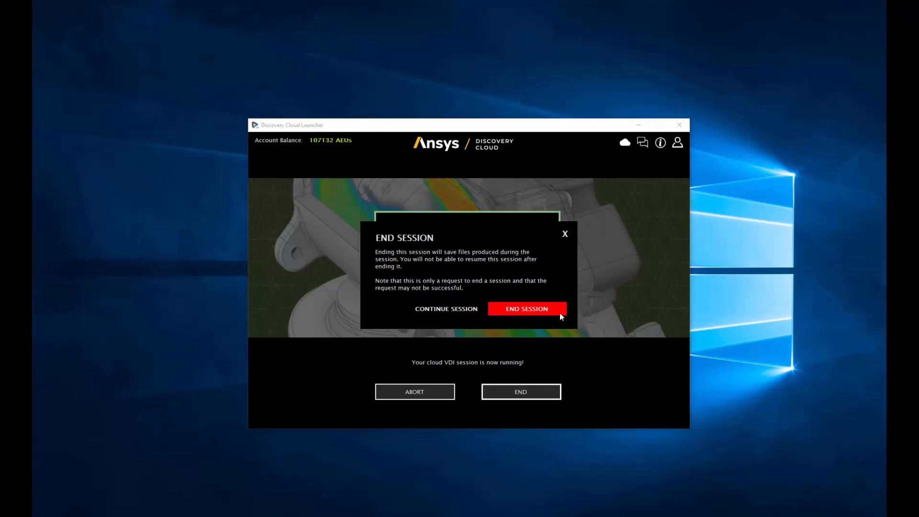
left_click(525, 308)
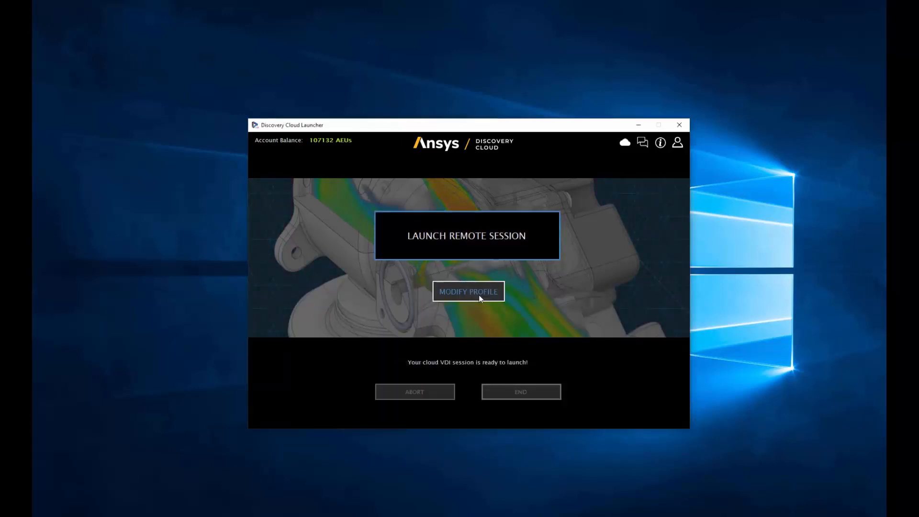
Switch the profile's connection type from Remote Desktop to In Browser
left_click(463, 293)
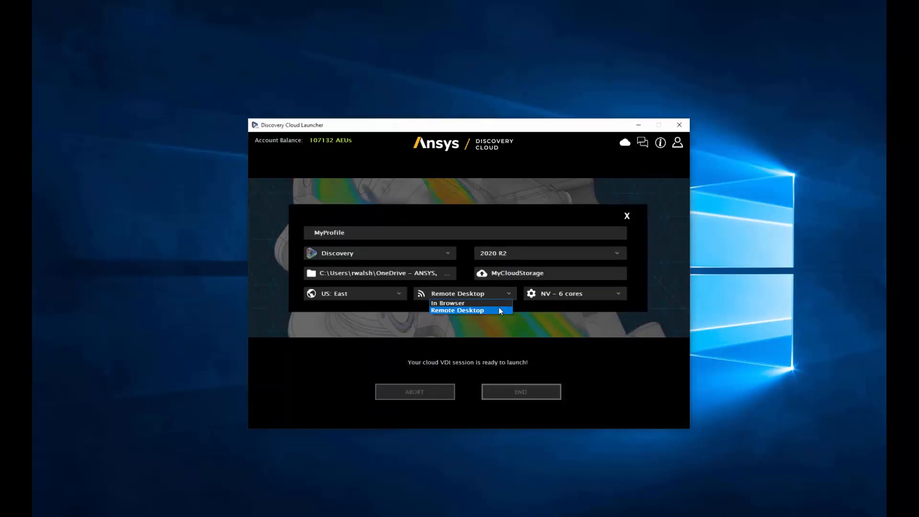
left_click(446, 303)
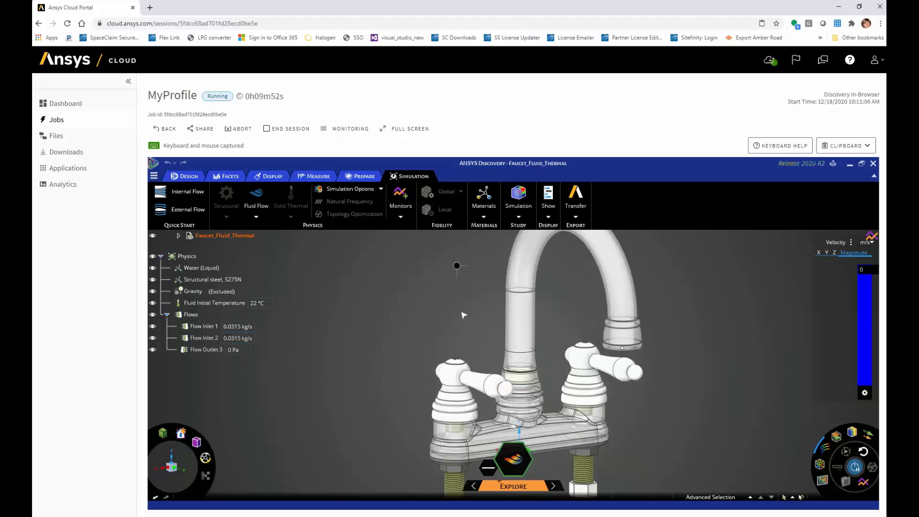
Run the faucet flow simulation, zoom to its base and make the session full screen
left_click(821, 465)
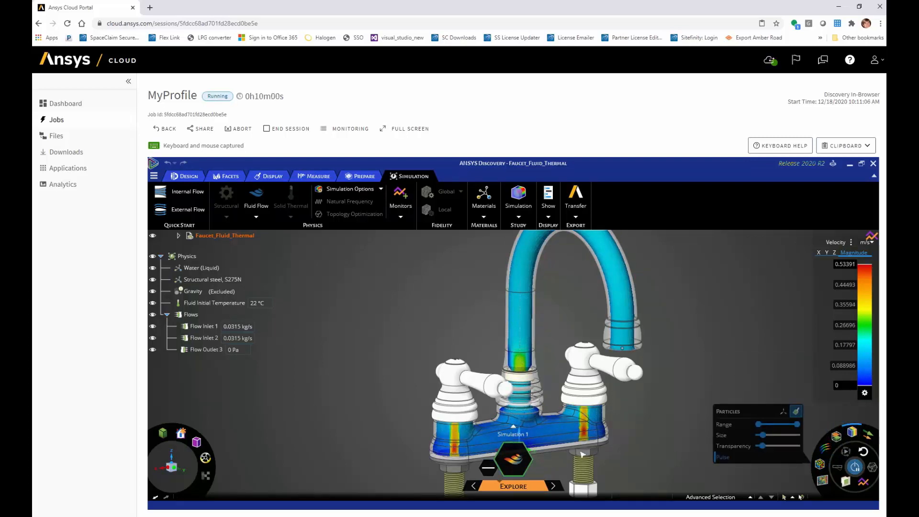
scroll("up", 3)
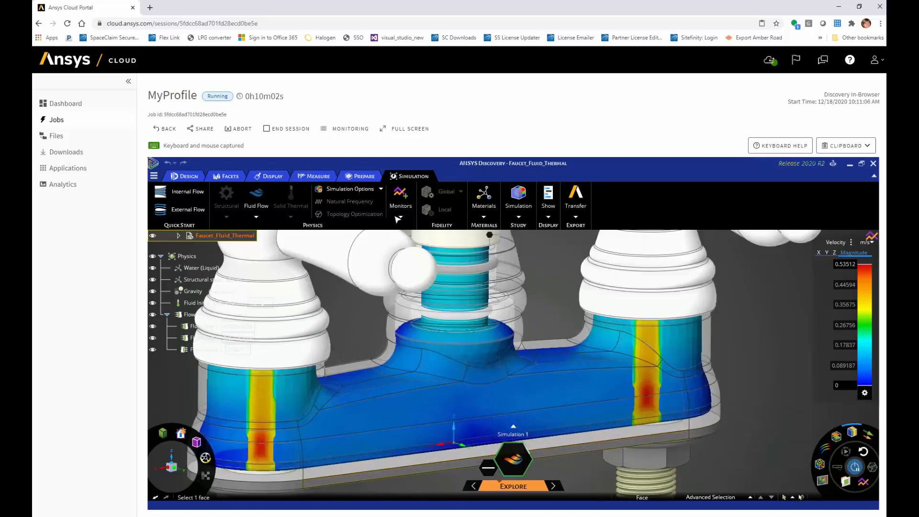
left_click(404, 128)
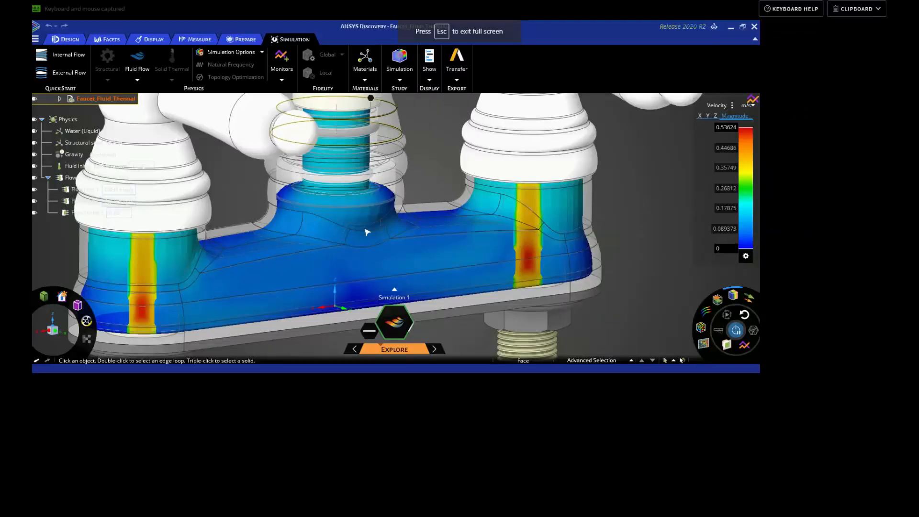